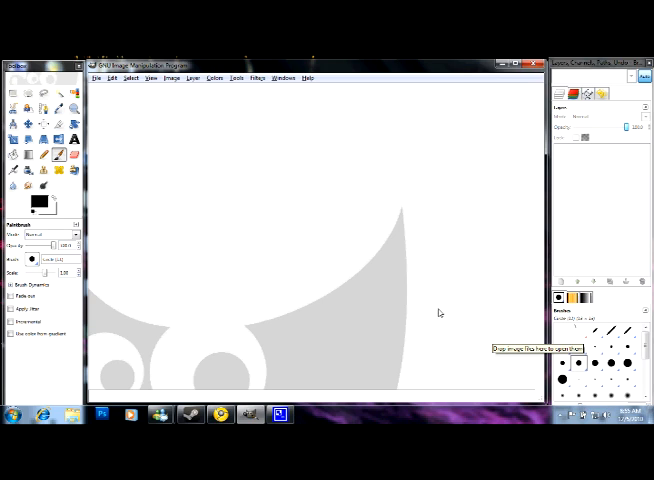
mouse_move(392, 308)
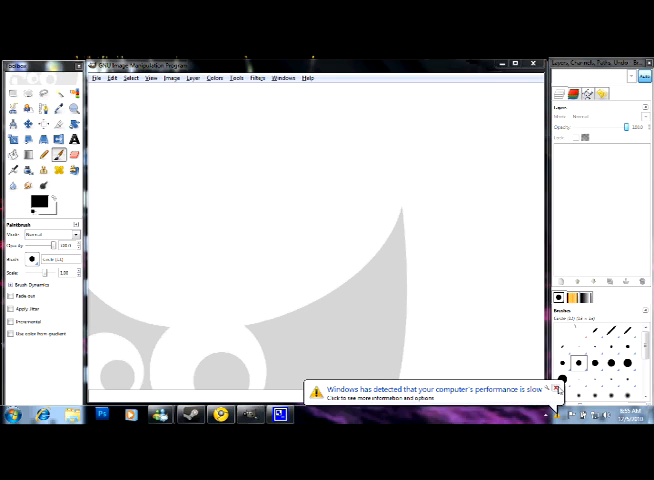
Step: Create a new tall image via File > New with the chosen width and height
left_click(96, 78)
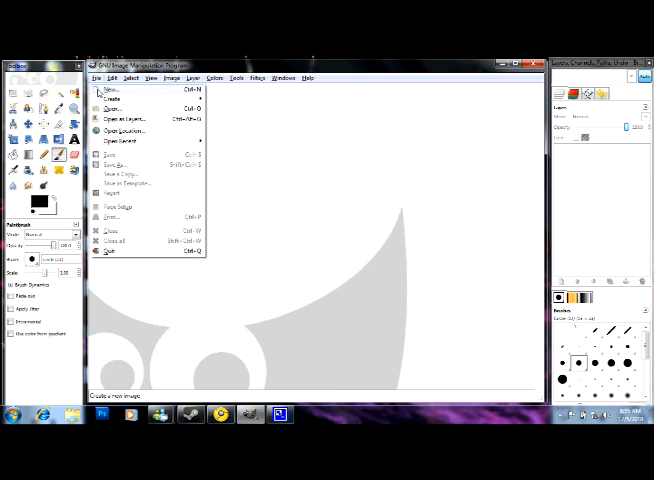
left_click(108, 90)
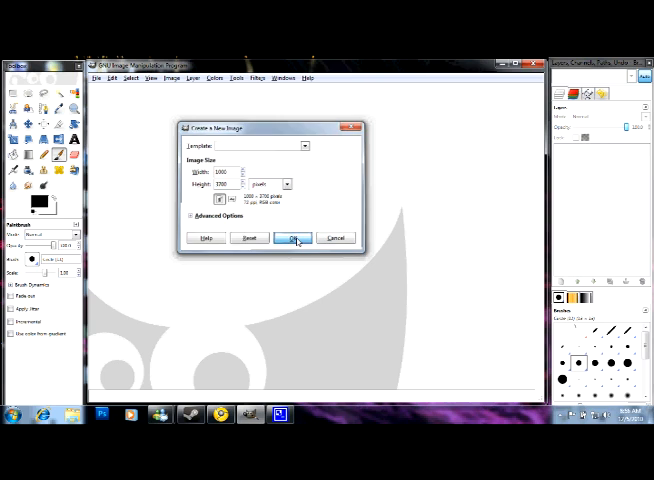
left_click(292, 238)
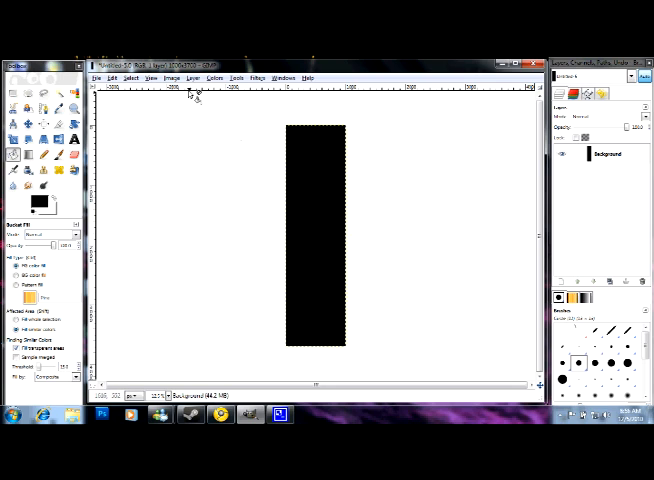
Step: Add two transparent layers above the background and make the top one active
left_click(192, 78)
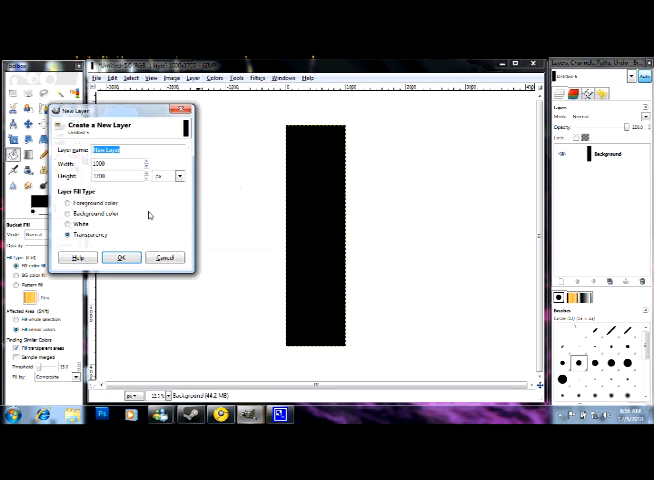
left_click(120, 258)
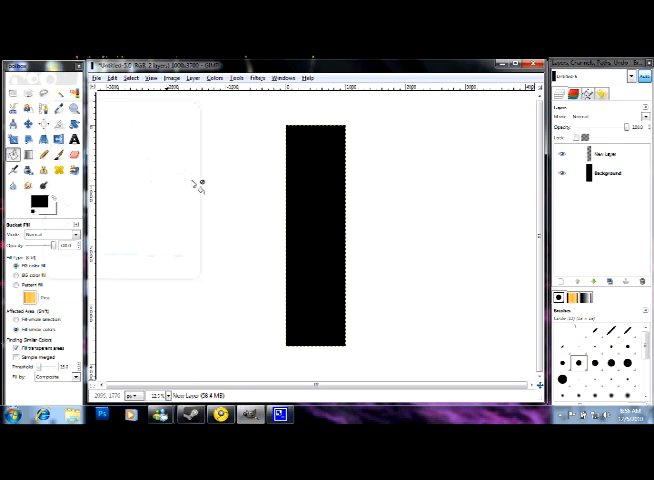
left_click(216, 78)
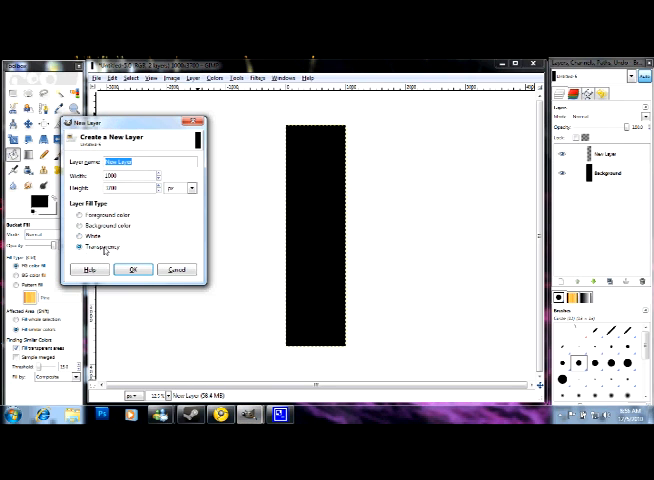
left_click(132, 268)
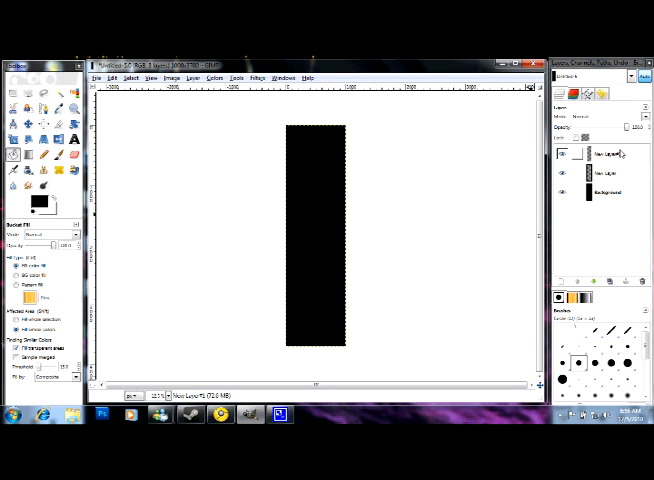
left_click(600, 152)
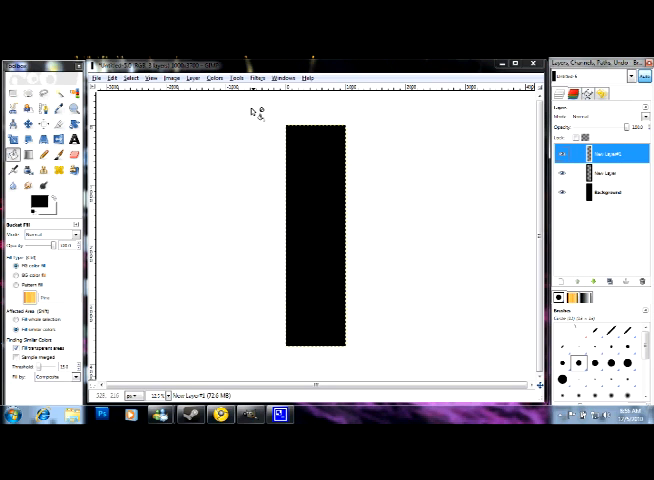
Step: Pick an orange-red foreground colour for the flame and dismiss the Flame settings
left_click(256, 78)
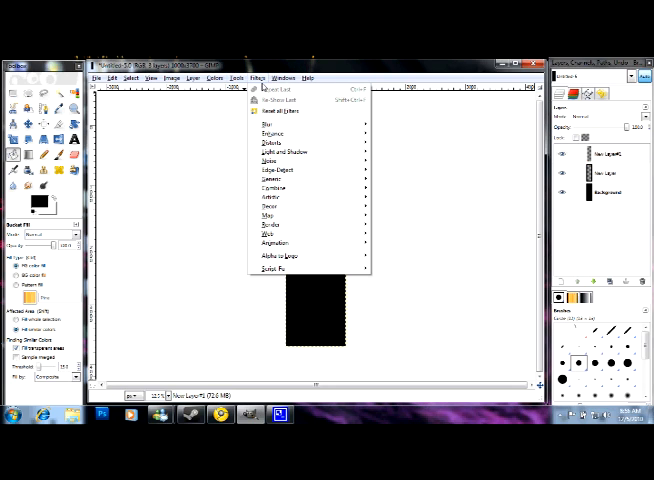
mouse_move(268, 224)
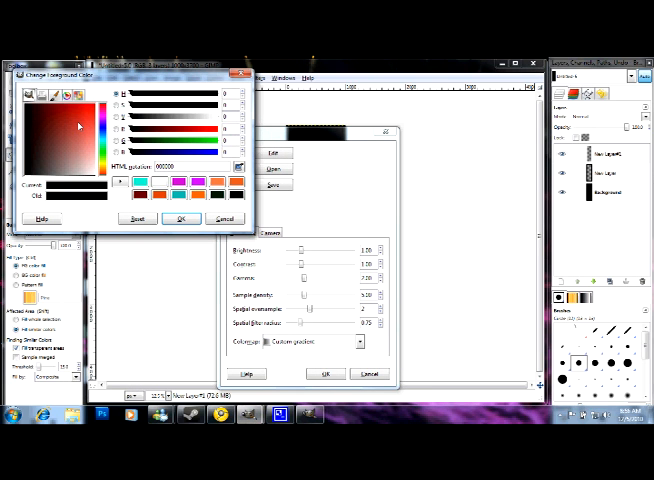
left_click(78, 120)
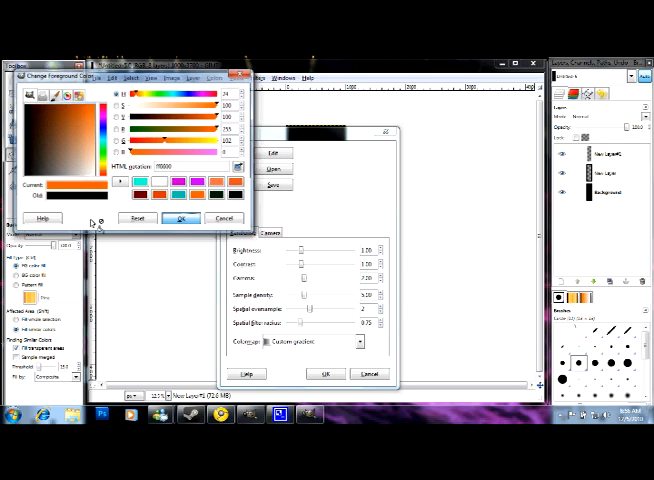
left_click(180, 218)
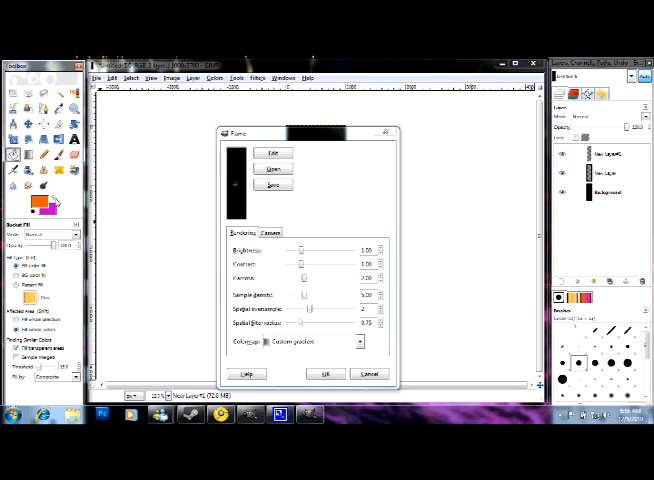
left_click(324, 372)
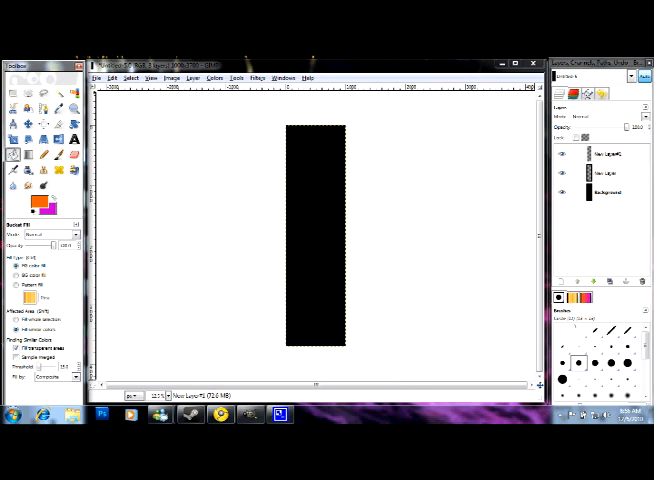
Step: Choose a flame variation, adjust its camera zoom and render the red flame onto the layer
left_click(256, 78)
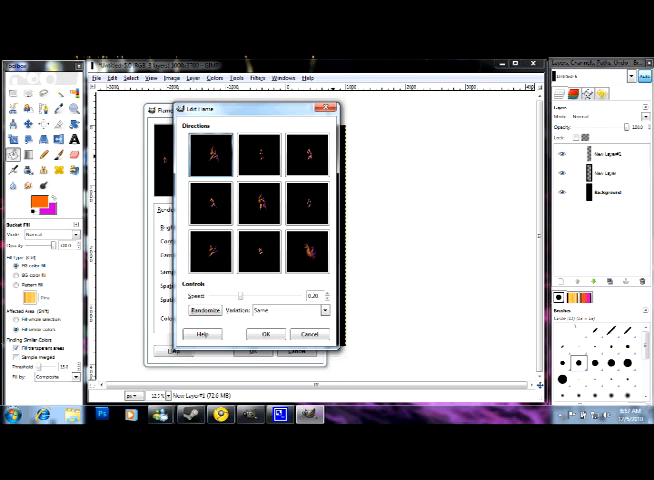
left_click(202, 320)
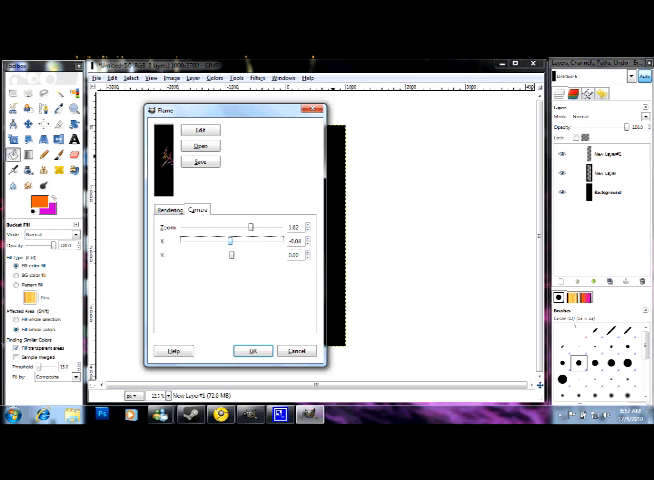
left_click_drag(232, 240, 248, 240)
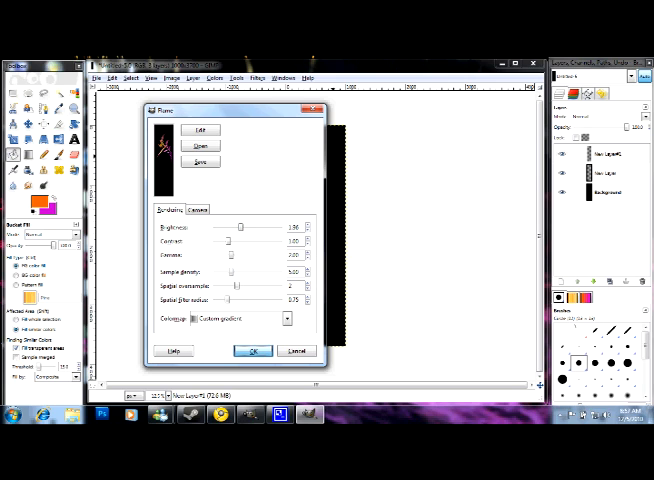
left_click(252, 352)
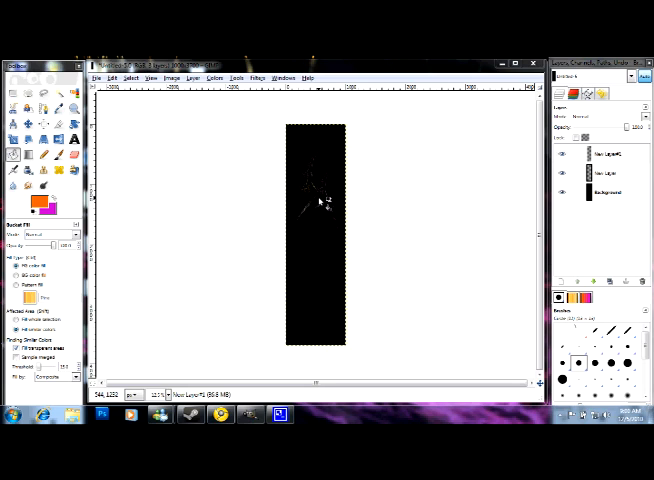
mouse_move(388, 218)
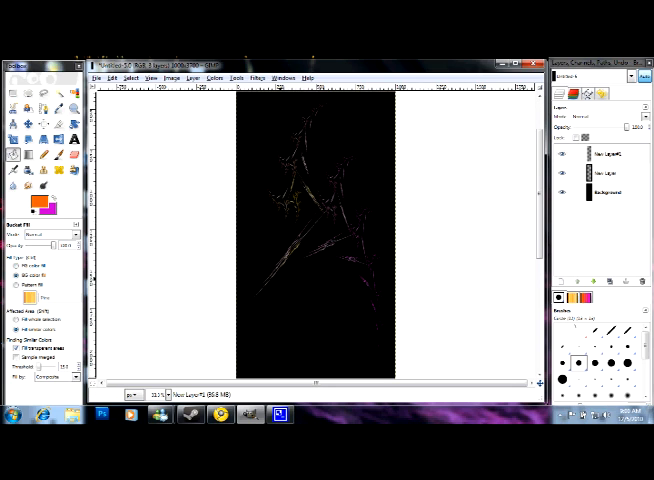
left_click(600, 152)
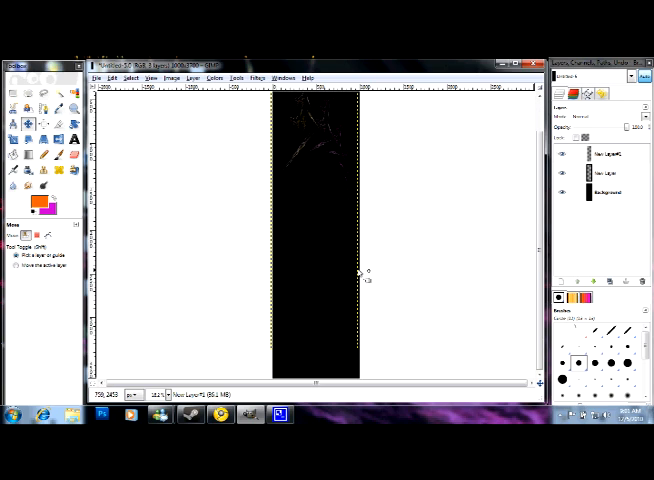
Step: Activate the middle layer, set a cyan painting colour and reopen the Flame filter
left_click(610, 172)
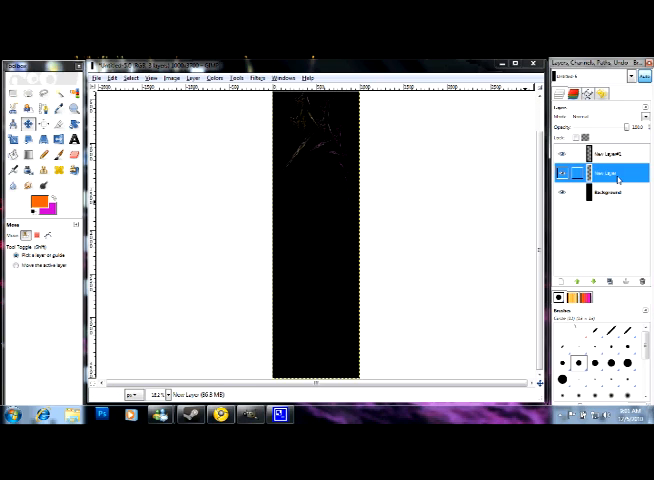
left_click(36, 202)
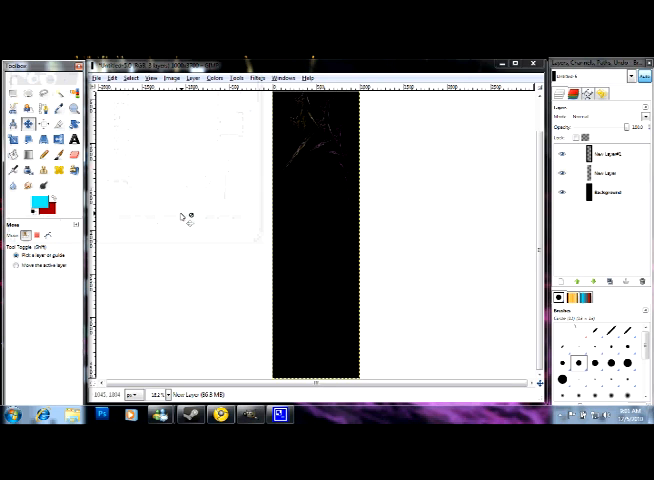
left_click(284, 78)
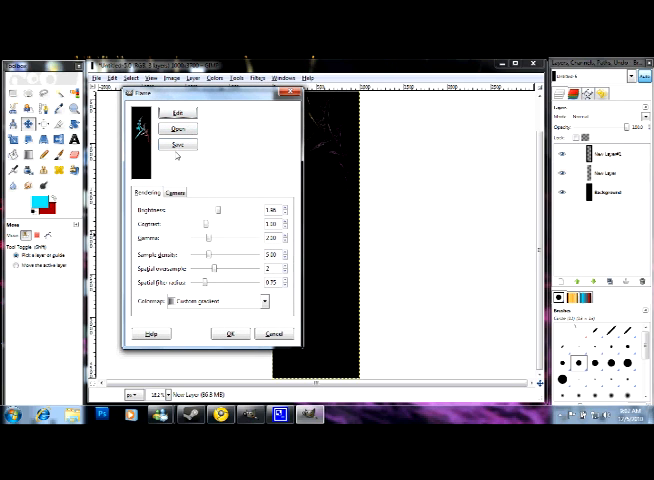
Step: Adjust the cyan flame's camera zoom and bring up its variation grid for editing
left_click(178, 144)
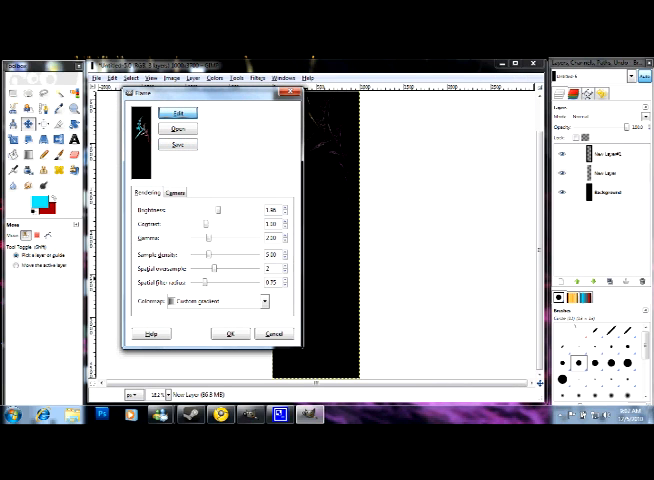
left_click(178, 112)
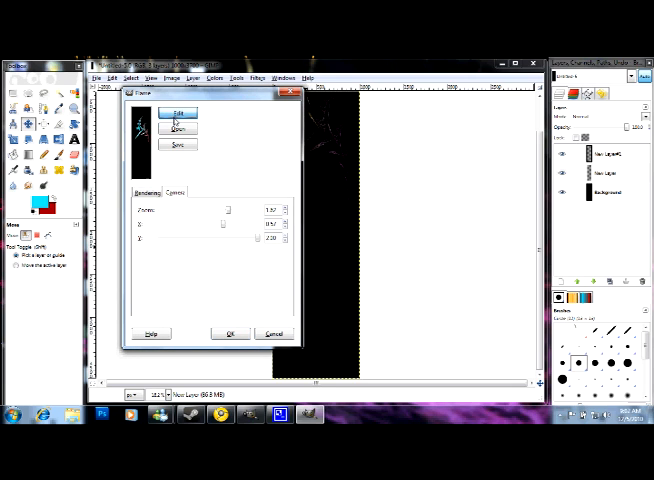
left_click(178, 112)
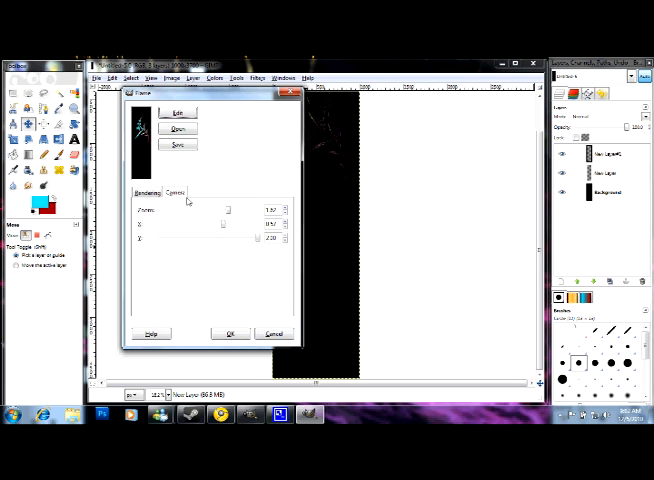
left_click_drag(228, 210, 216, 210)
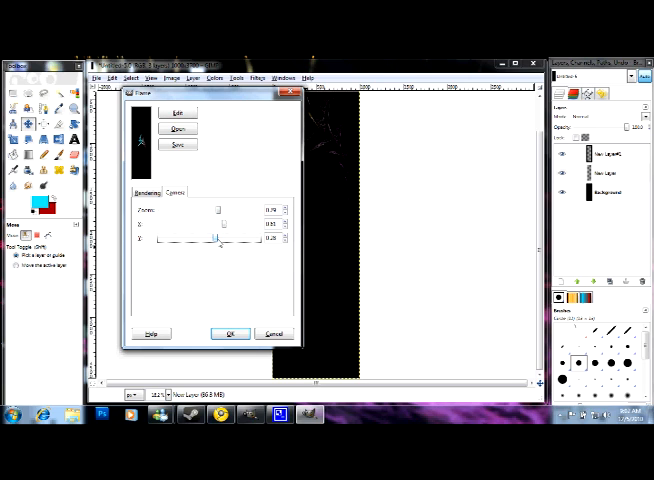
left_click(176, 112)
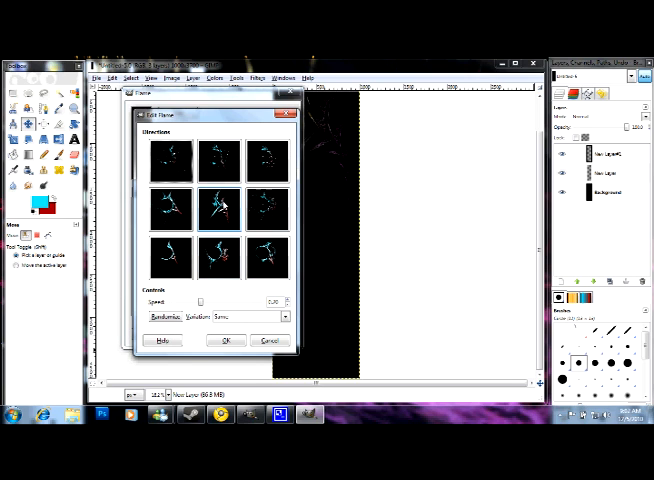
Step: Change the variation type, try new sets and accept a cyan flame variation
left_click(216, 208)
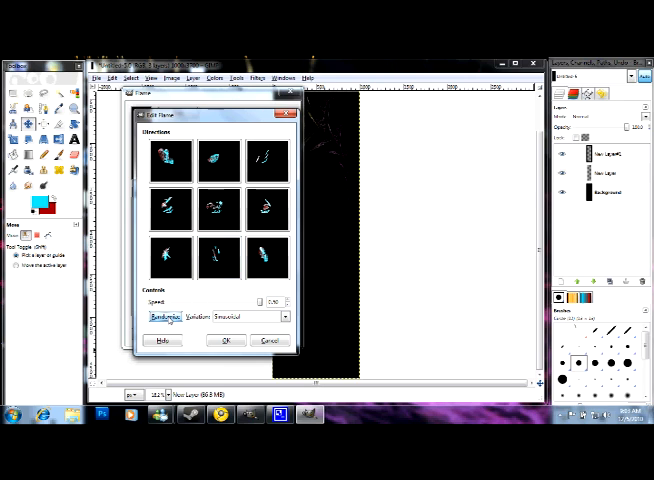
left_click(164, 316)
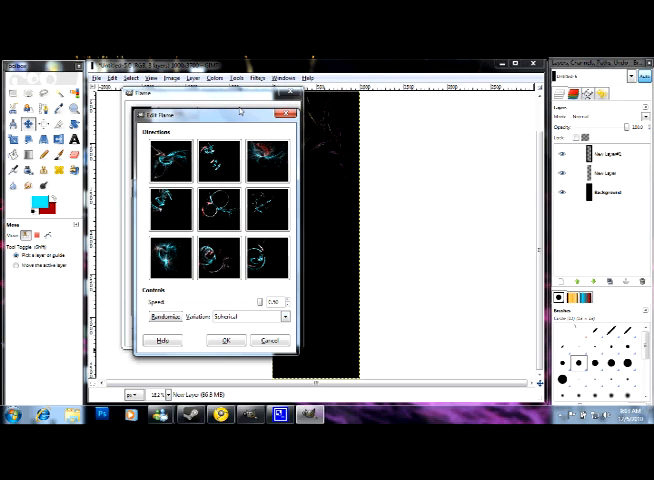
left_click(164, 316)
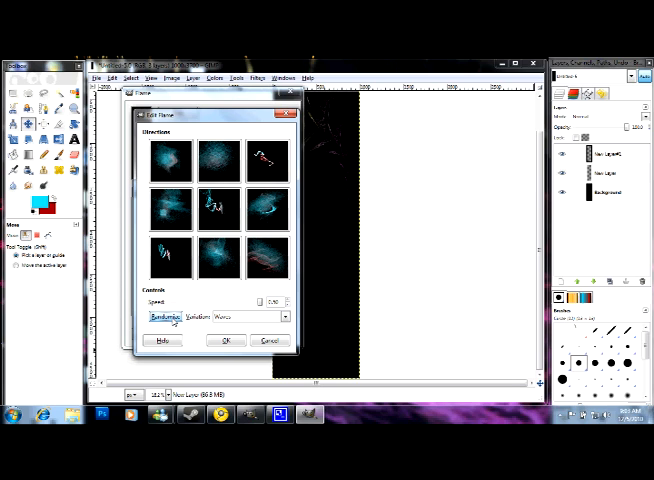
left_click(218, 208)
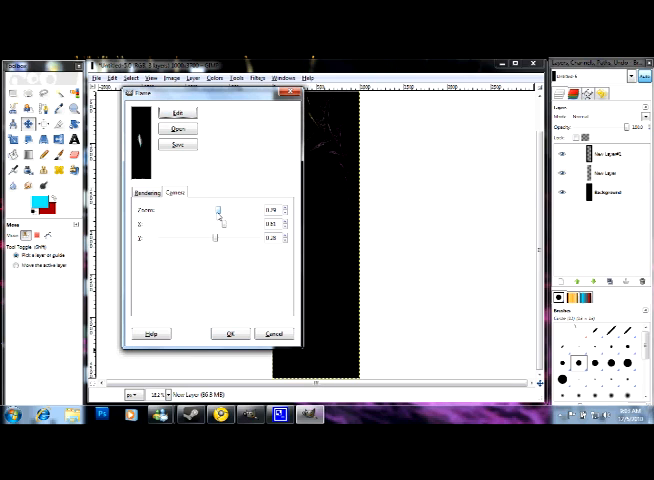
Step: Tune the cyan flame's zoom and X/Y position, then render it onto the layer
left_click_drag(216, 212, 222, 212)
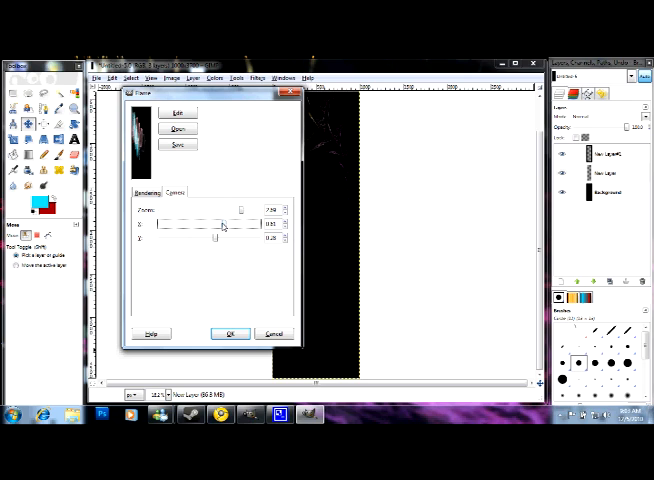
left_click_drag(212, 224, 218, 224)
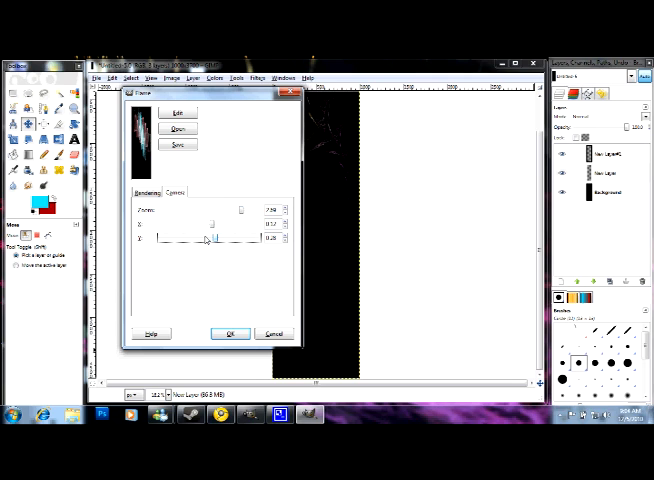
left_click_drag(216, 240, 188, 240)
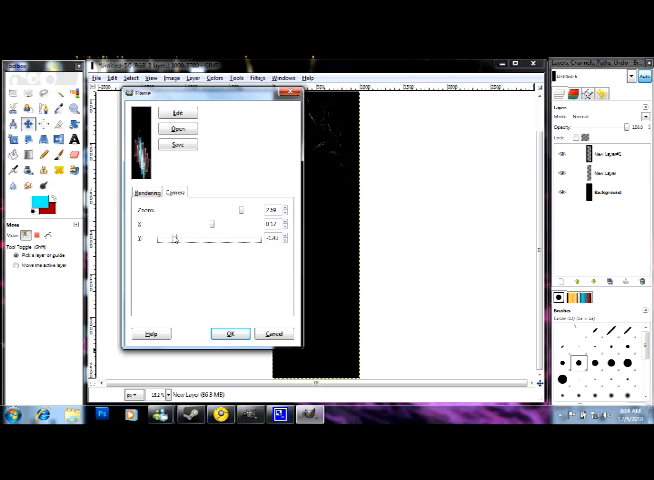
left_click_drag(176, 238, 168, 238)
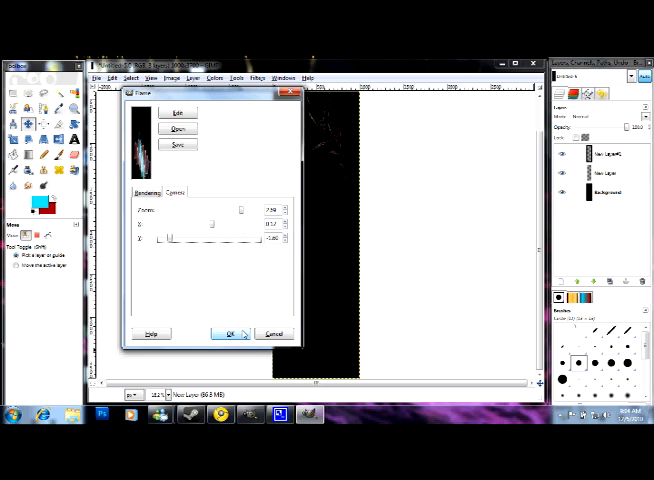
left_click(228, 332)
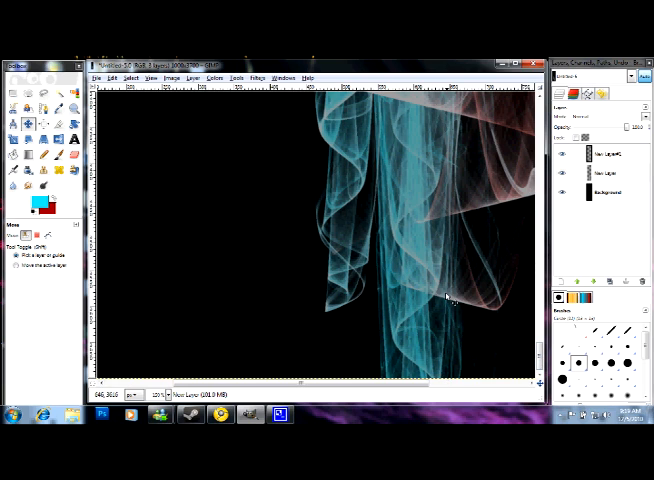
Step: Save the flame artwork under a new .jpg name, confirming export and JPEG quality
left_click(96, 78)
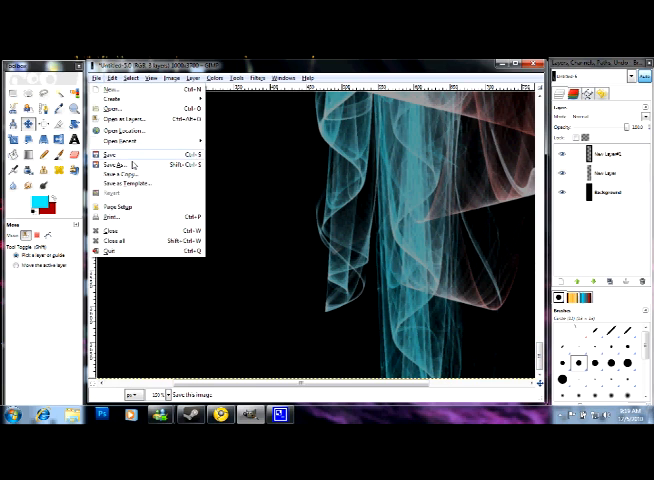
left_click(108, 164)
type("Youtube Background.jpg")
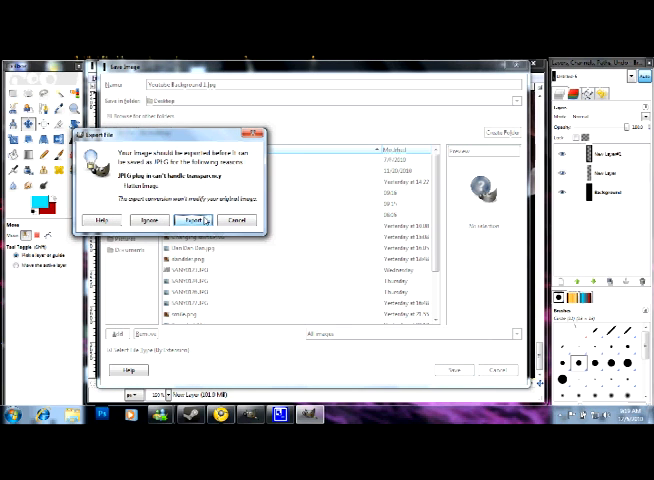
left_click(192, 220)
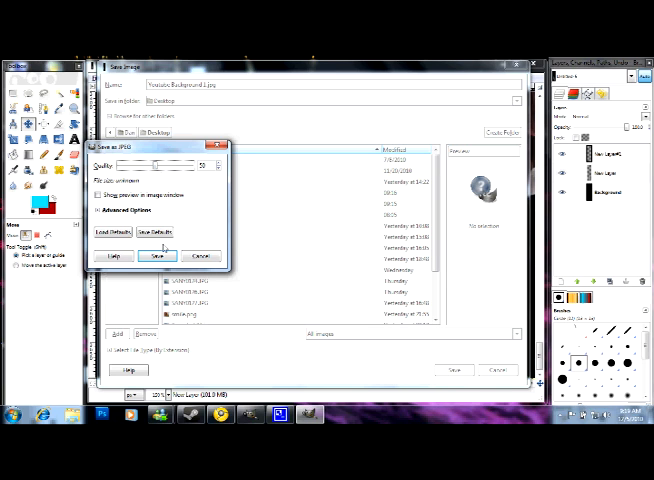
left_click(156, 256)
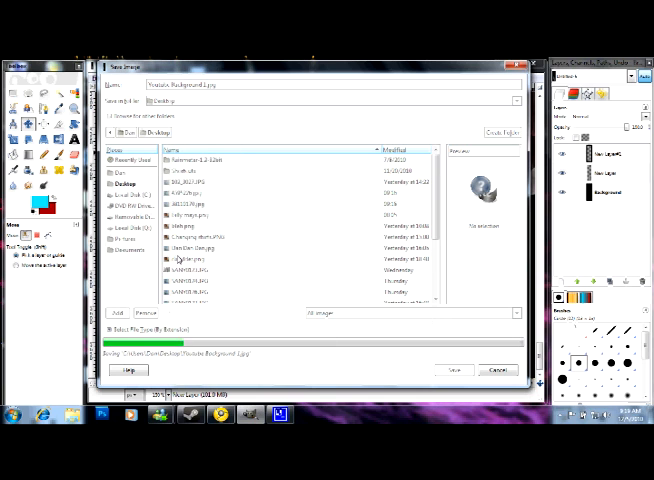
left_click(452, 370)
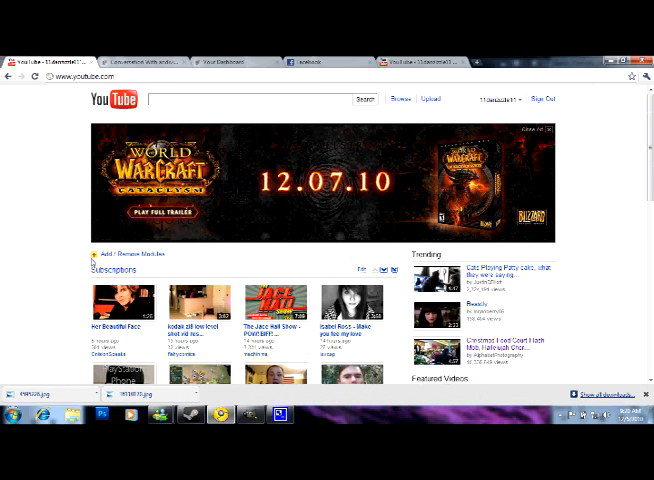
mouse_move(292, 400)
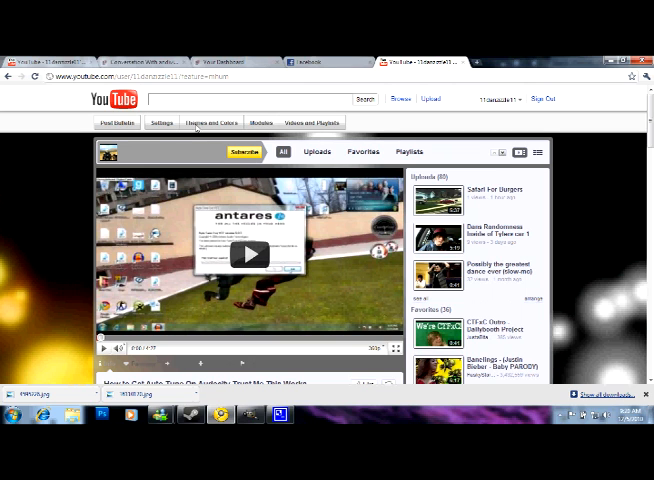
Step: In Themes and Colors, upload the saved flame JPEG as the channel background image
left_click(210, 122)
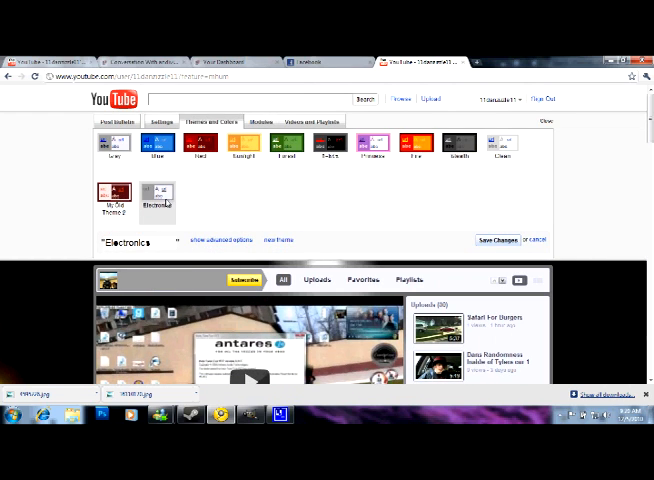
mouse_move(272, 244)
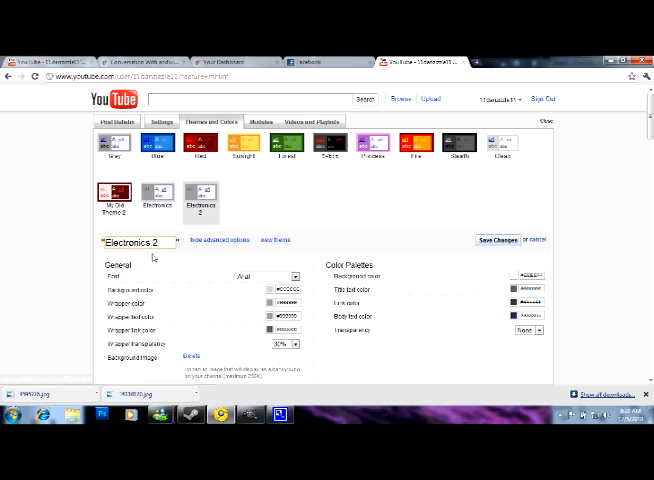
scroll("down", 3)
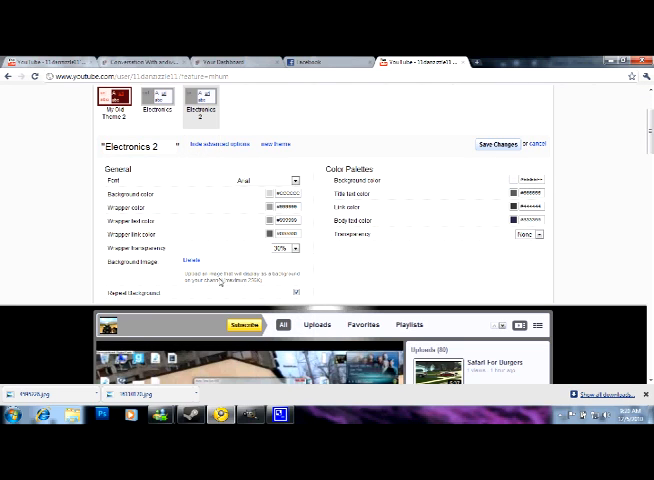
left_click(192, 260)
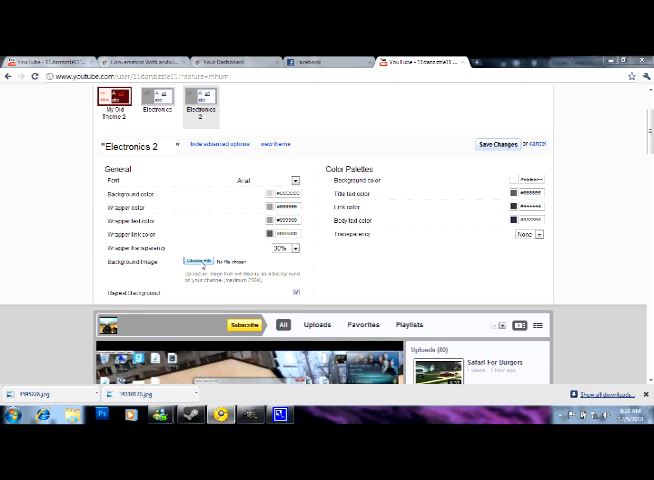
left_click(200, 260)
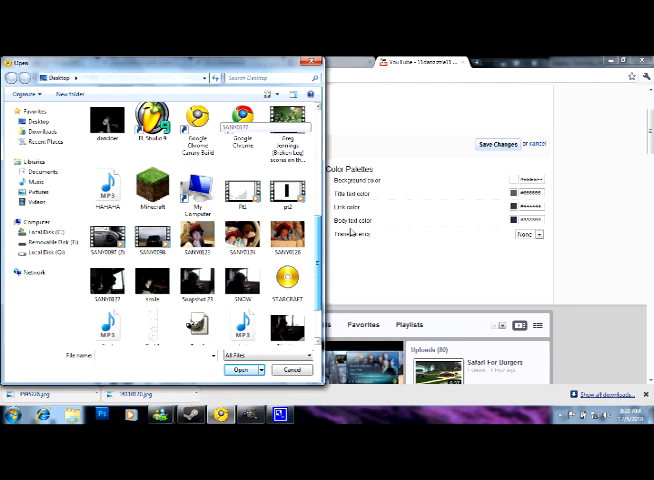
scroll("down", 3)
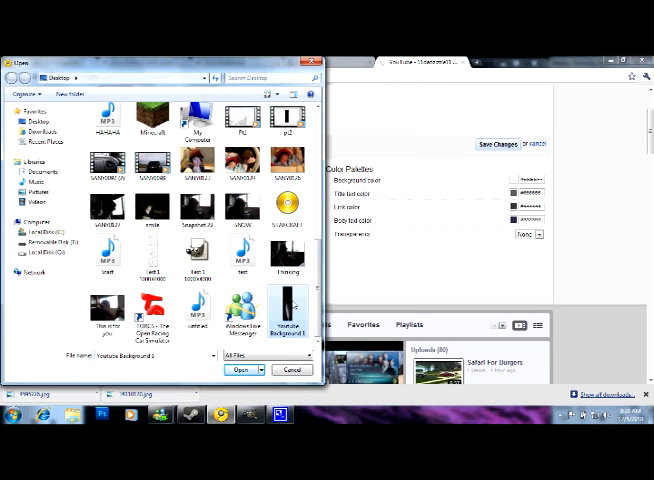
left_click(242, 368)
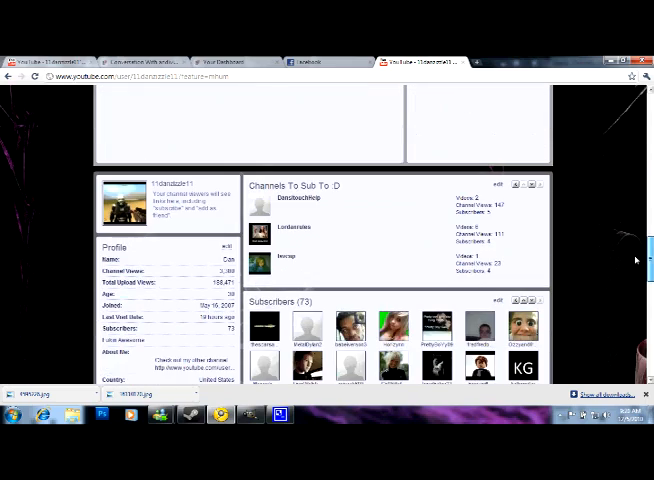
scroll("down", 3)
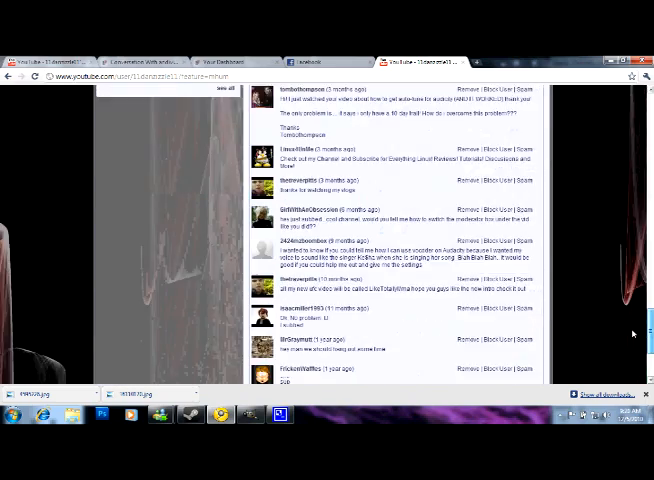
scroll("down", 3)
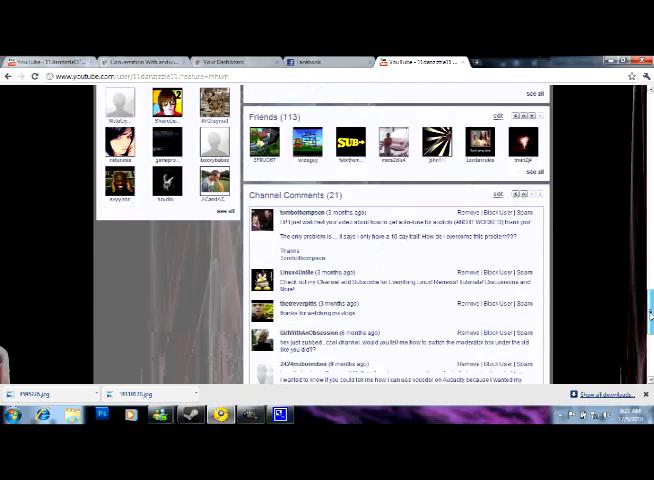
scroll("up", 3)
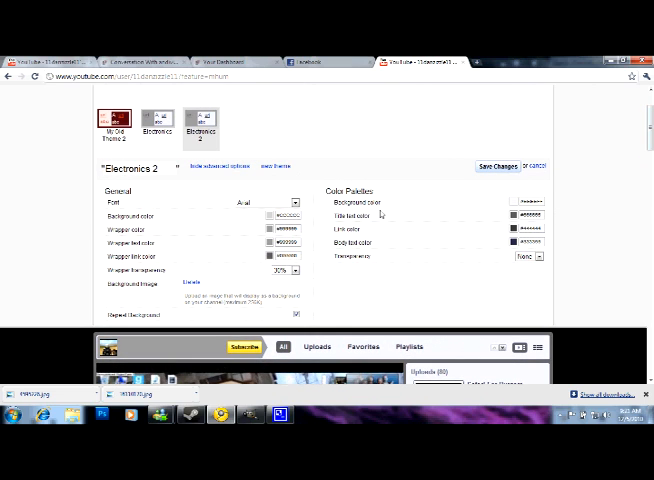
left_click(288, 270)
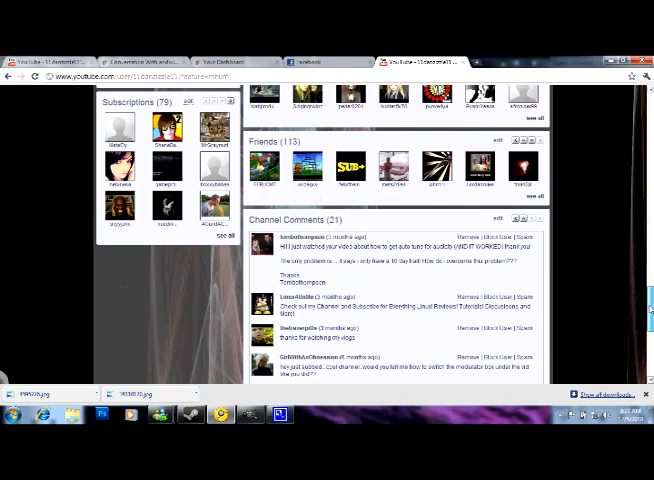
scroll("down", 3)
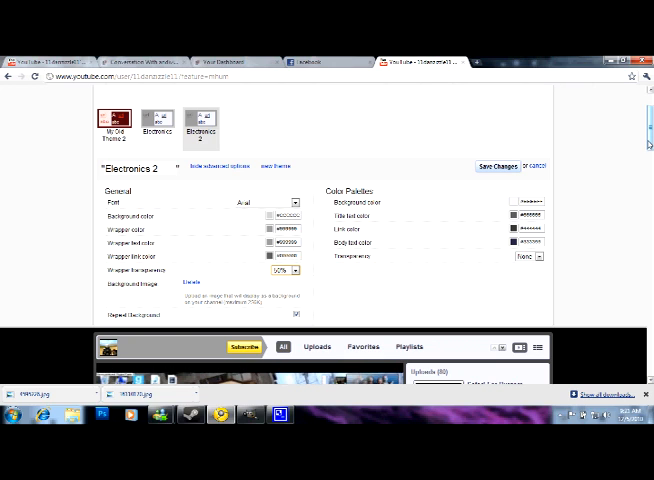
scroll("down", 3)
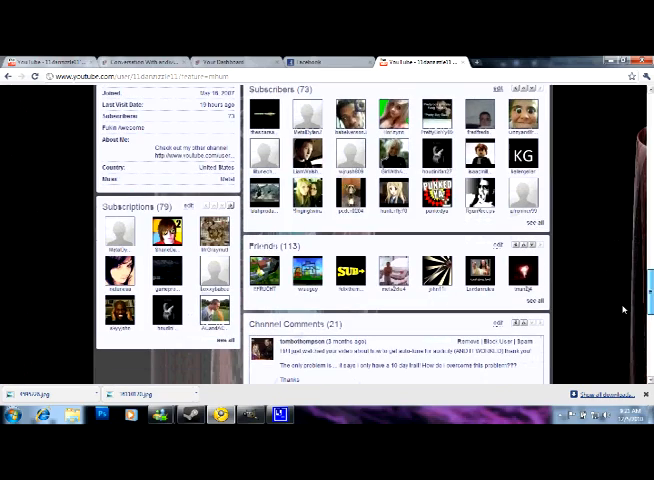
scroll("down", 3)
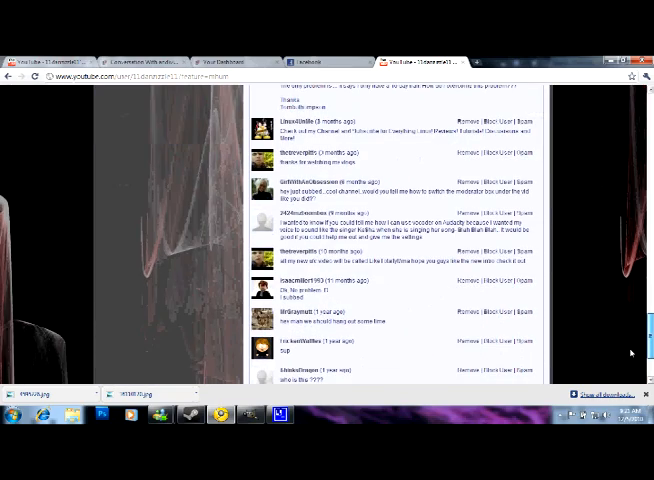
scroll("down", 3)
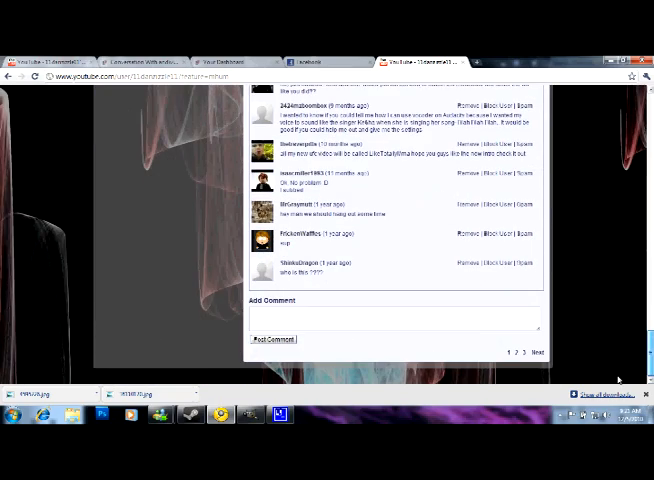